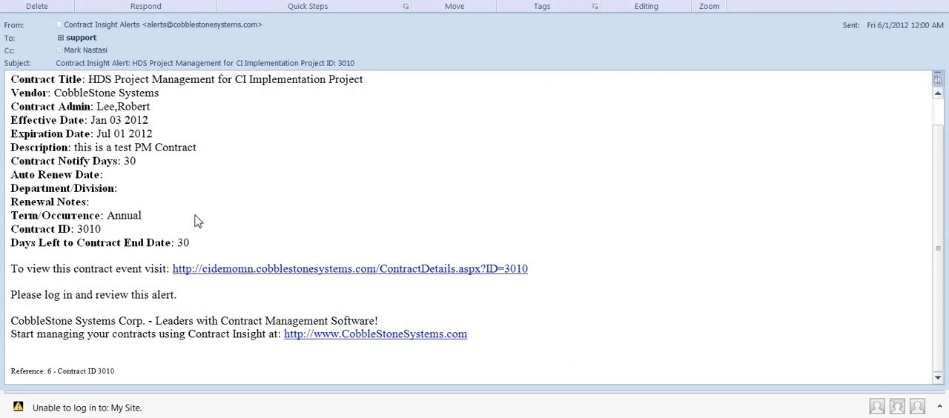
mouse_move(123, 393)
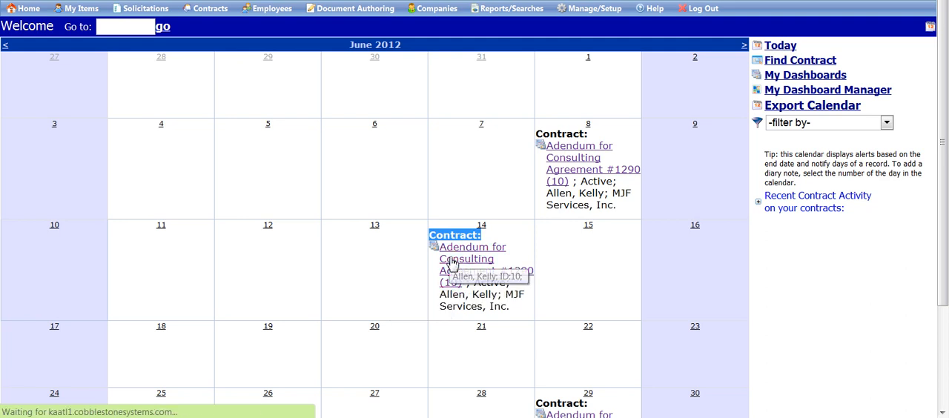
- Open the Adendum for Consulting Agreement #1290 from the June 14 calendar alert
left_click(471, 246)
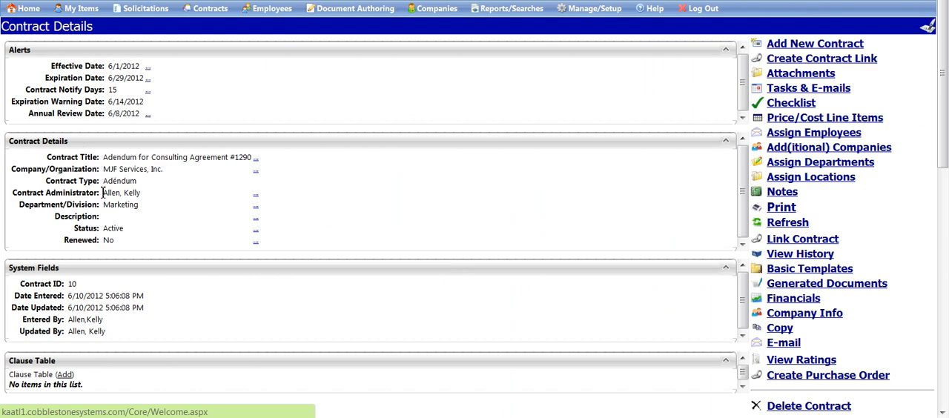
double_click(118, 193)
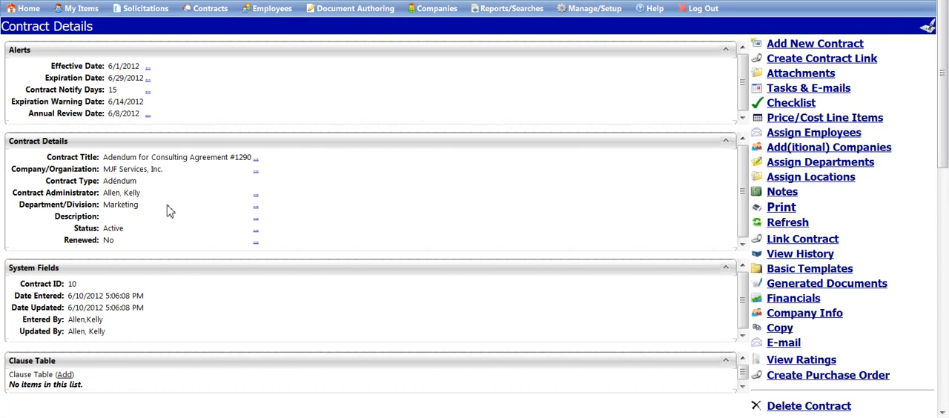
mouse_move(172, 211)
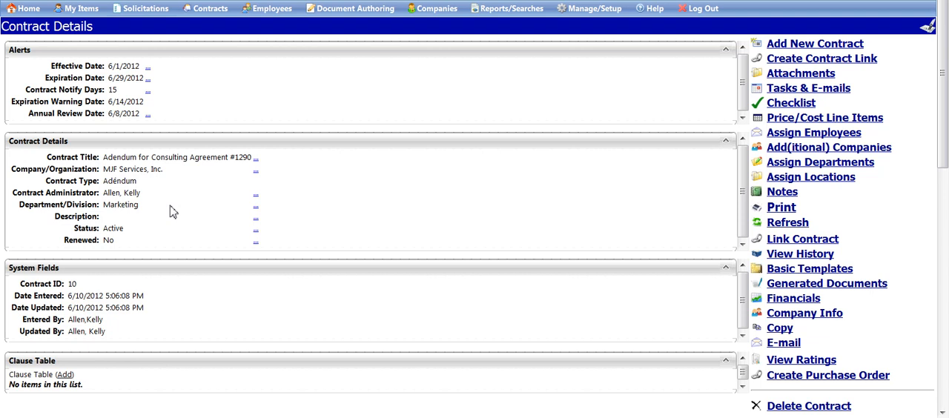
mouse_move(149, 184)
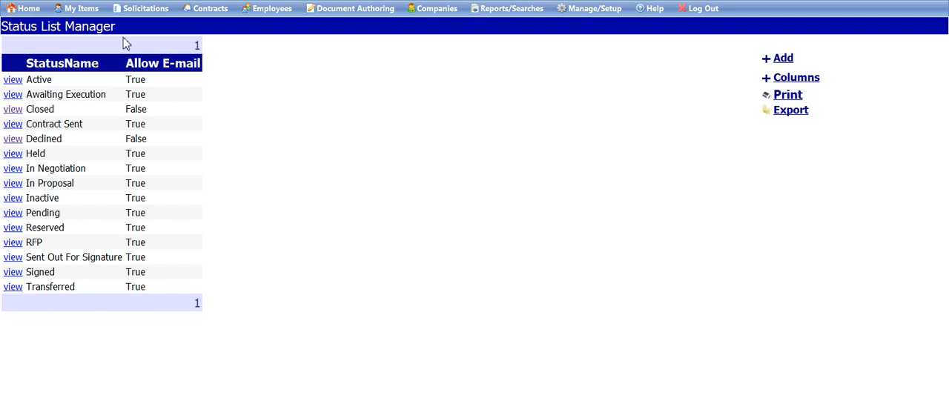
mouse_move(132, 110)
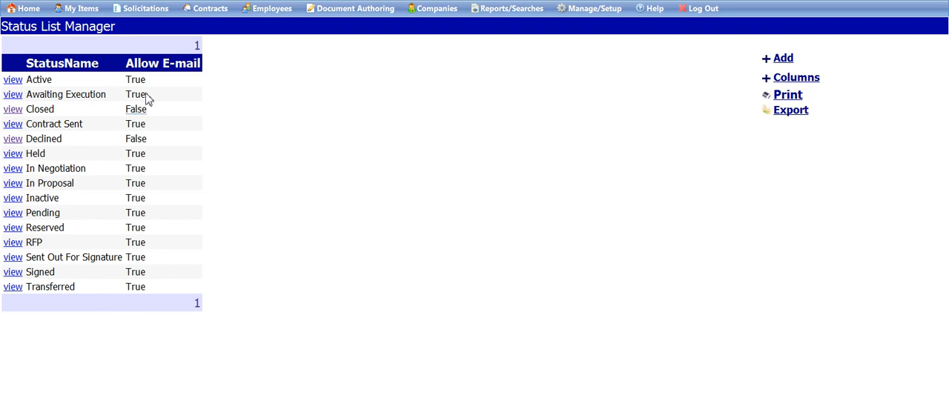
- View the Status List Manager's contract statuses and their Allow E-mail settings
double_click(136, 95)
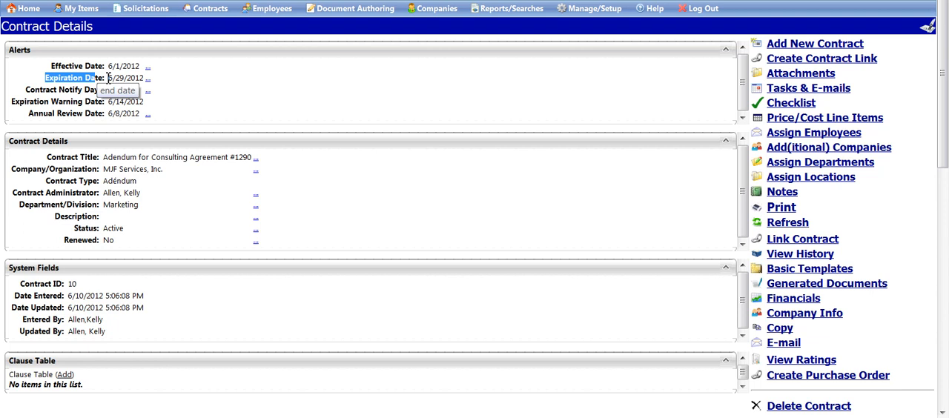
mouse_move(56, 91)
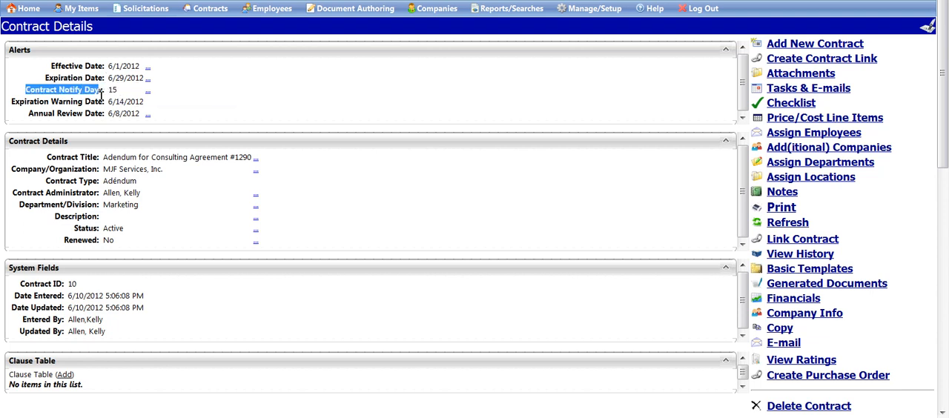
- Highlight the 15 notify days and 6/14/2012 expiration warning date on contract #1290
left_click(112, 89)
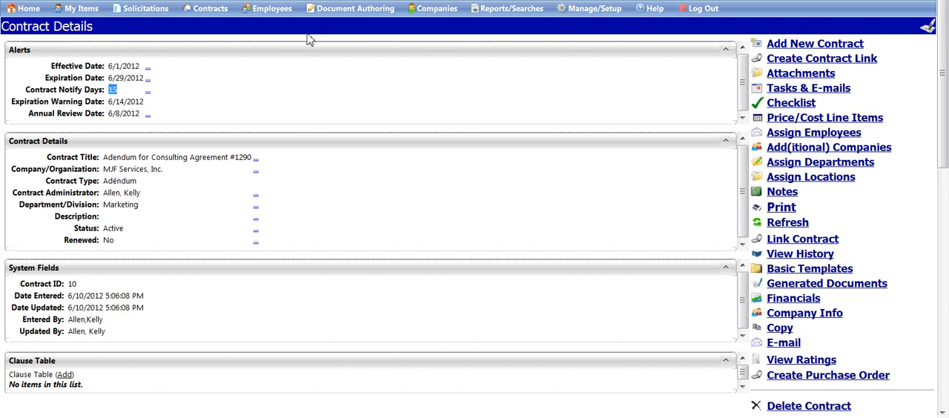
mouse_move(318, 27)
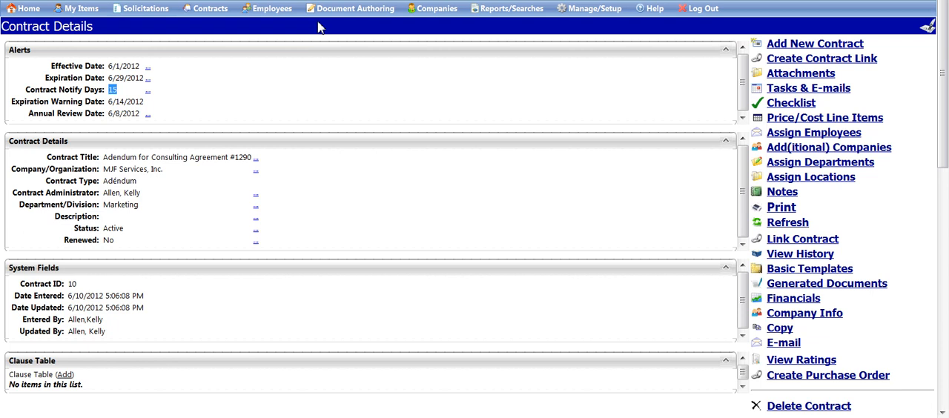
mouse_move(309, 38)
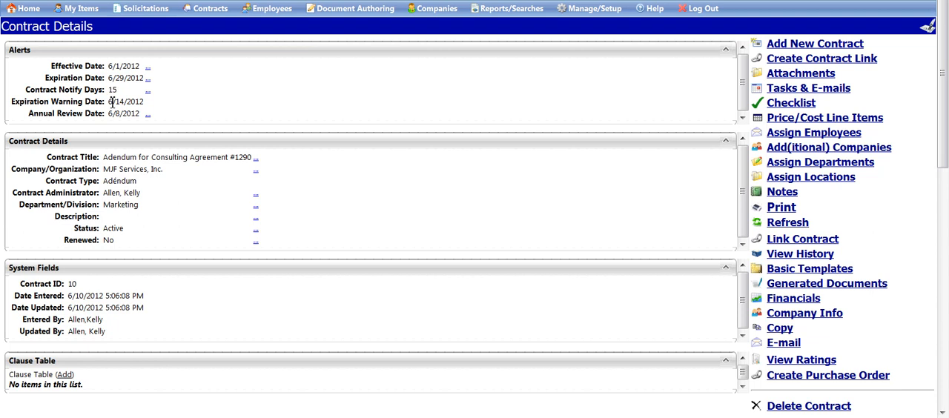
double_click(125, 101)
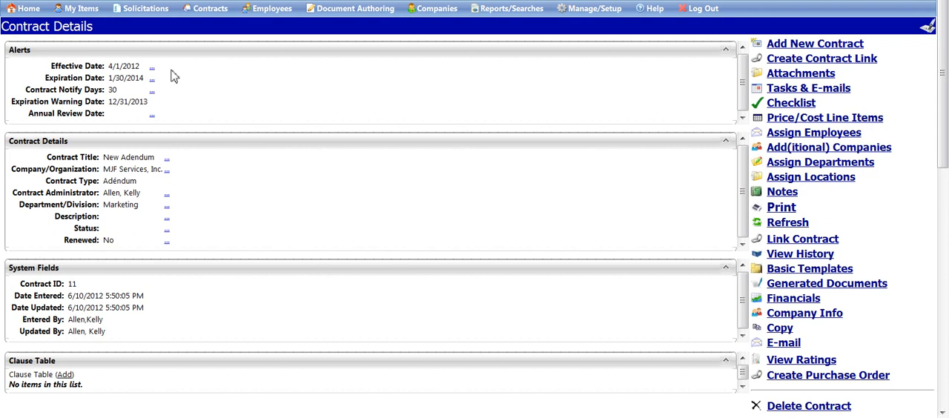
- Show the New Adendum contract (ID 11) and highlight its 30 notify days value
left_click(126, 77)
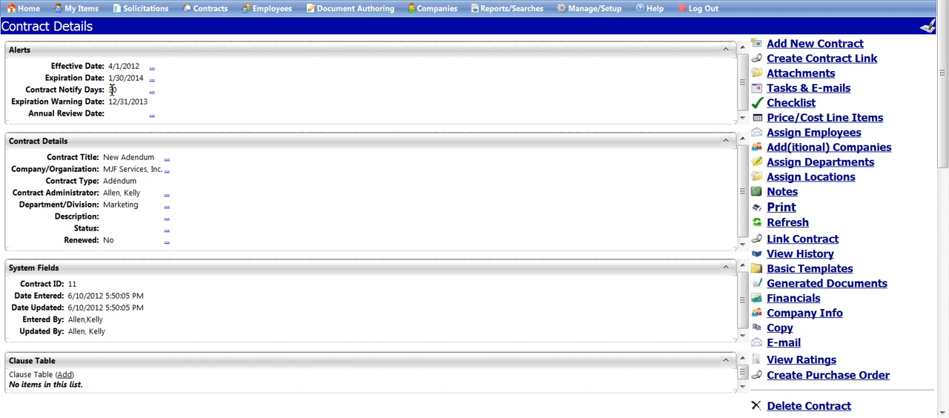
double_click(113, 89)
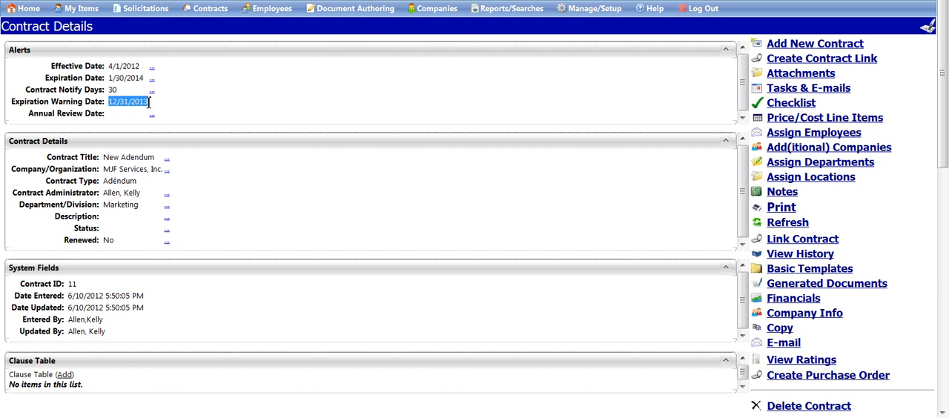
mouse_move(156, 107)
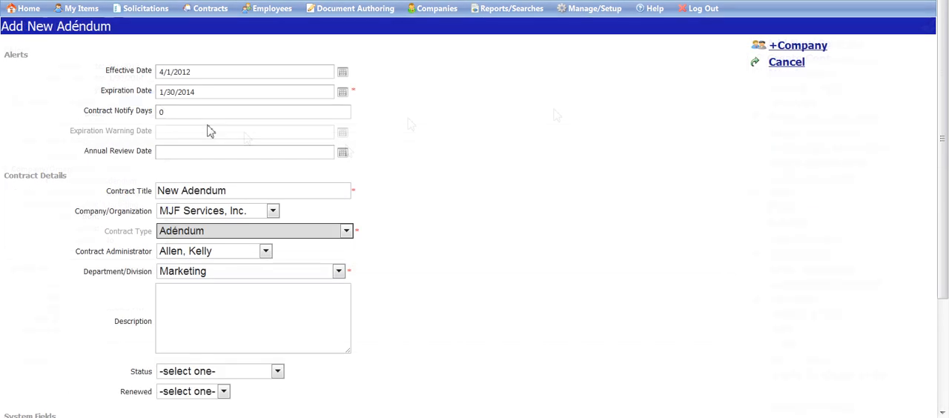
- Select the Contract Notify Days box on the Add New Adendum form and continue
left_click(252, 111)
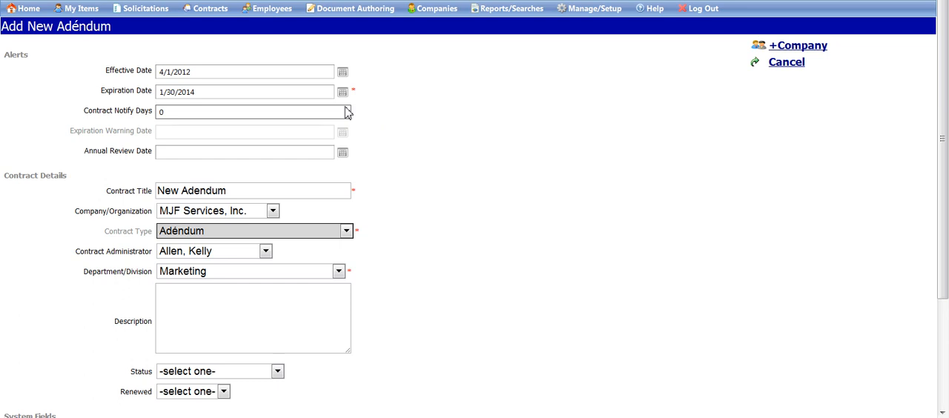
left_click(252, 111)
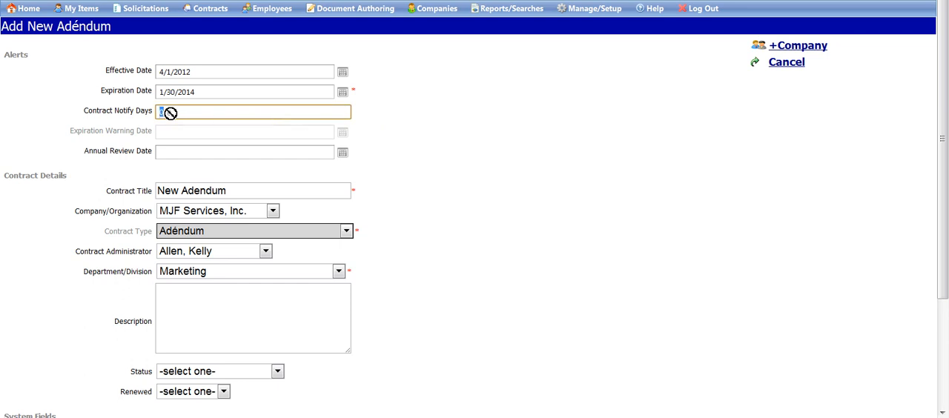
scroll("down", 3)
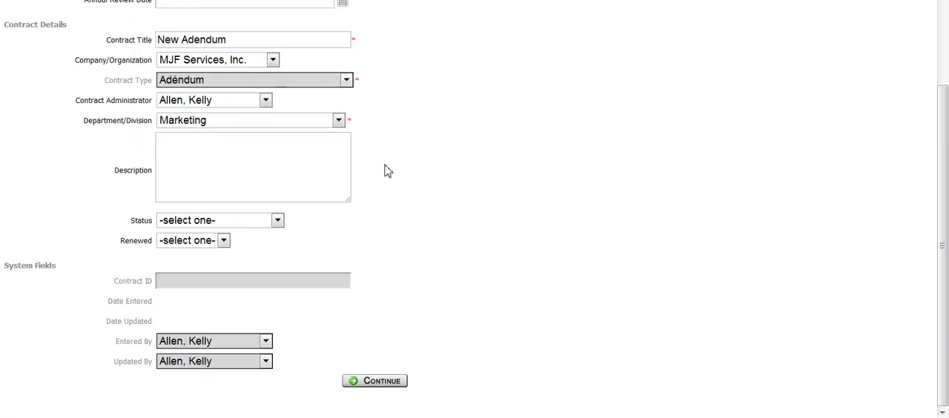
mouse_move(381, 386)
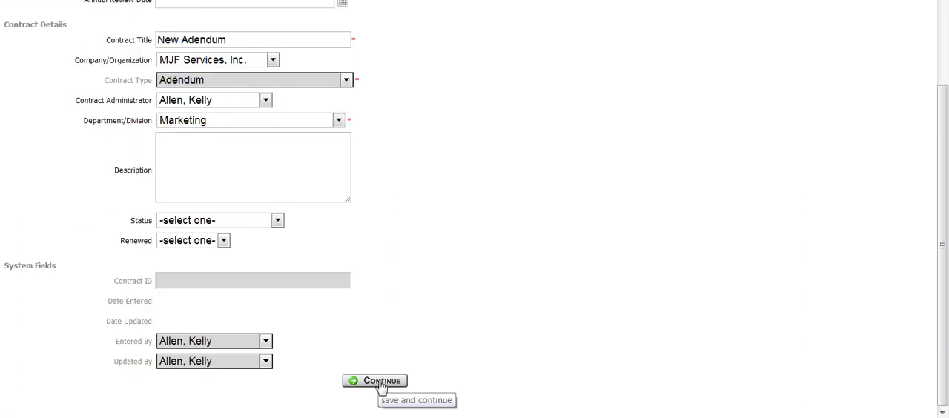
left_click(593, 9)
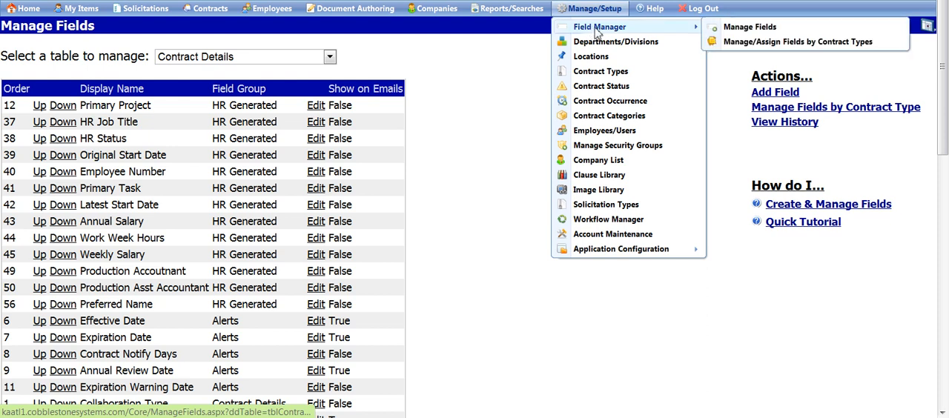
mouse_move(748, 26)
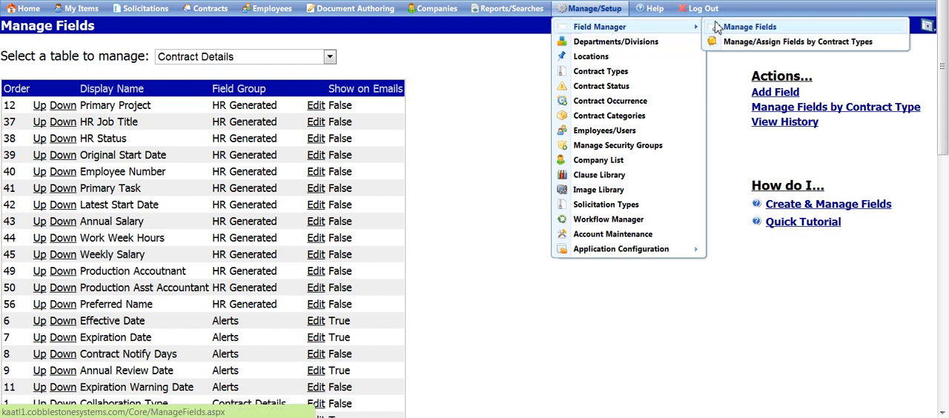
mouse_move(473, 40)
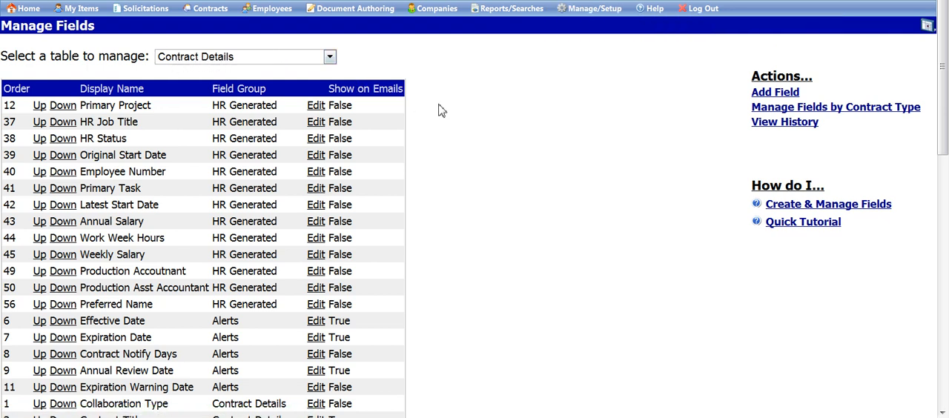
- Edit the Contract Notify Days field in Manage Fields and save its default value as 30
scroll("down", 3)
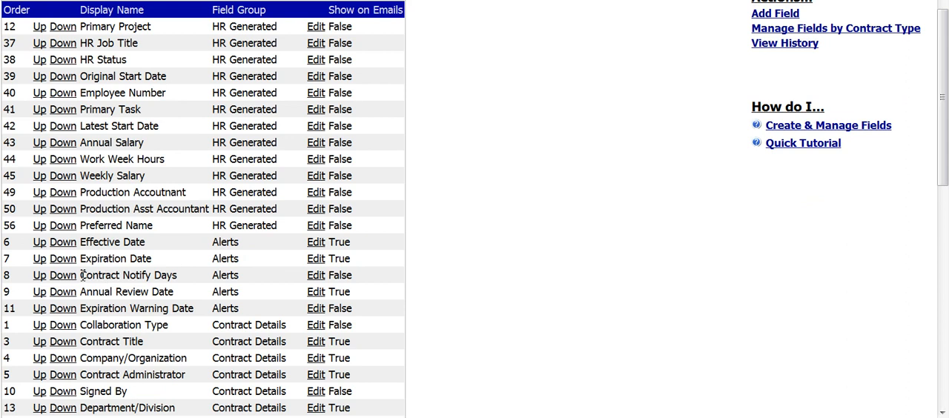
double_click(126, 276)
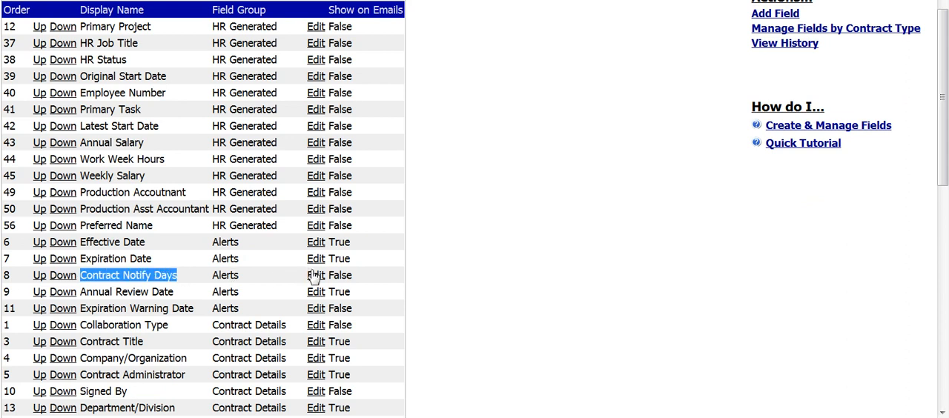
left_click(315, 276)
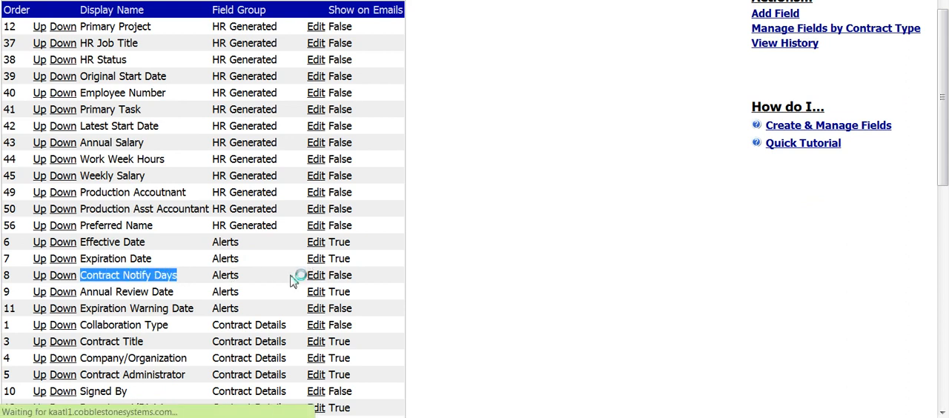
left_click(315, 276)
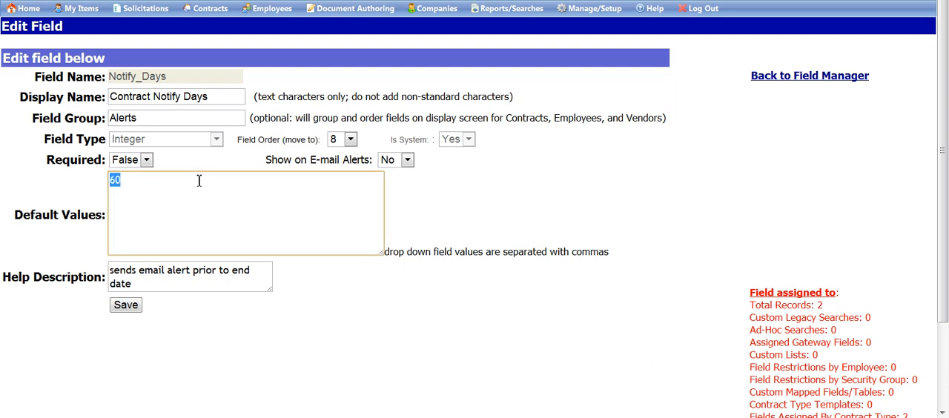
type("30")
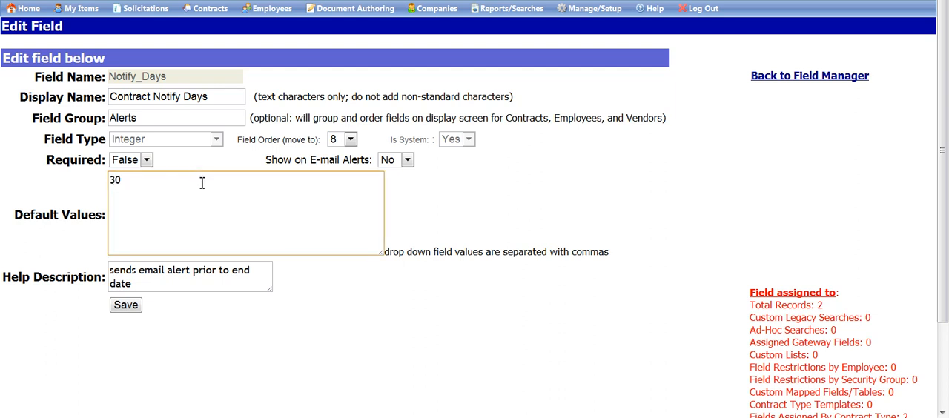
left_click(125, 306)
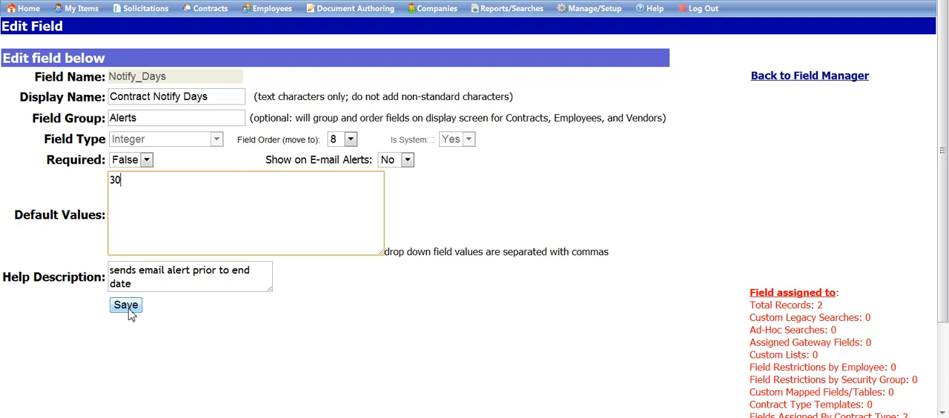
left_click(124, 305)
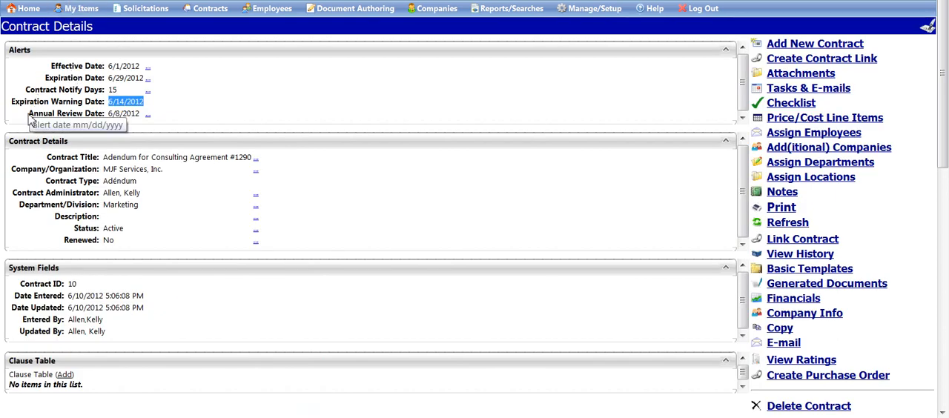
- Highlight the annual review date on contract #1290, then bring up the Help resources
left_click(126, 112)
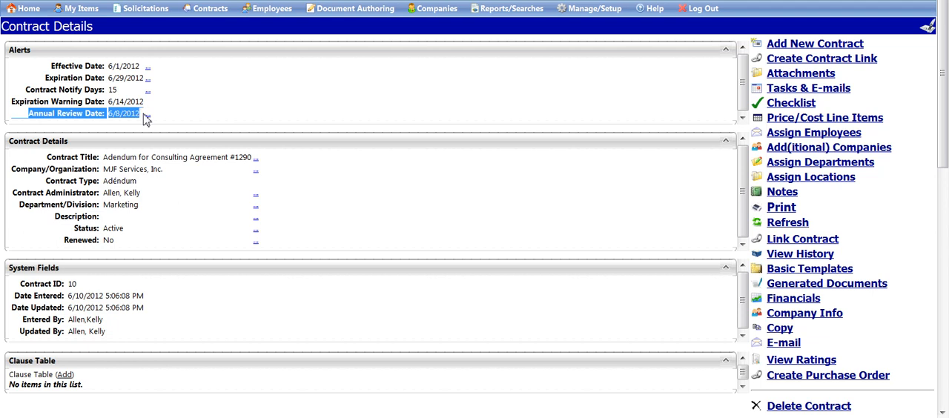
mouse_move(154, 119)
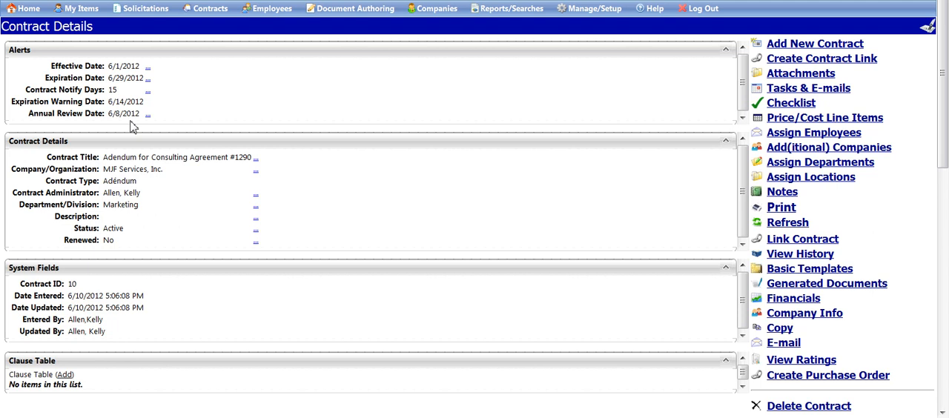
left_click(649, 9)
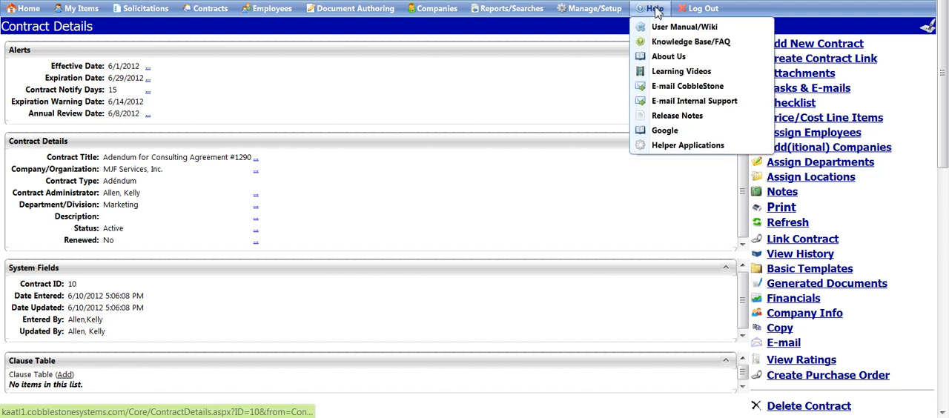
mouse_move(694, 101)
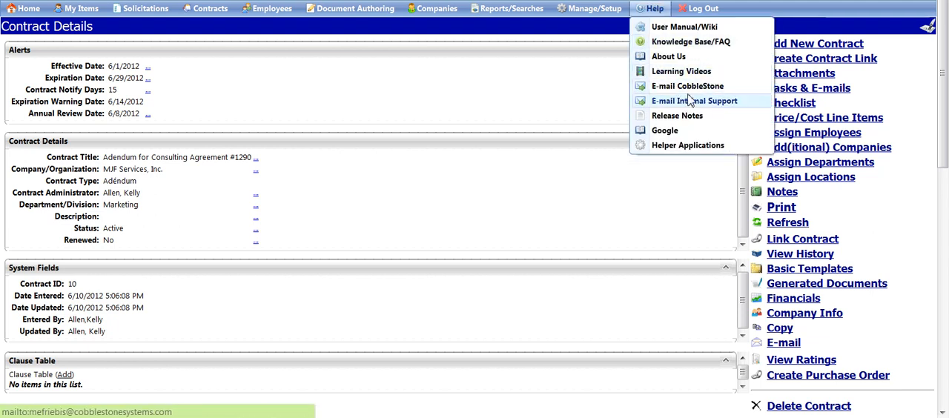
mouse_move(688, 86)
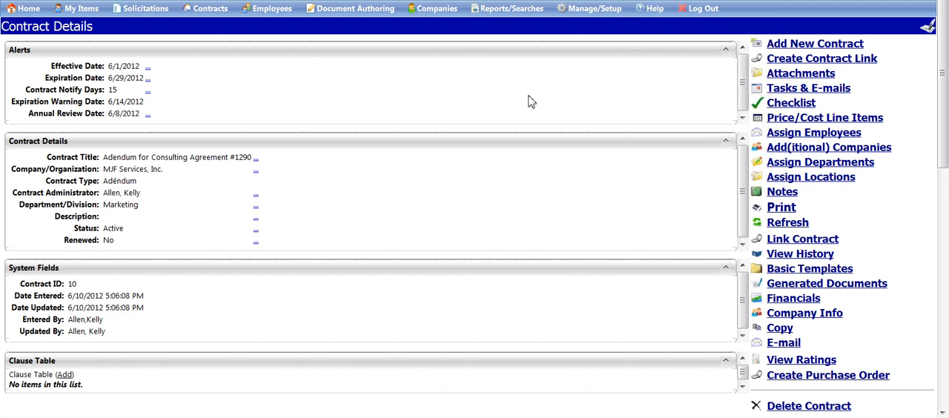
- Show the Manage/Setup administration options over the #1290 contract details
left_click(590, 9)
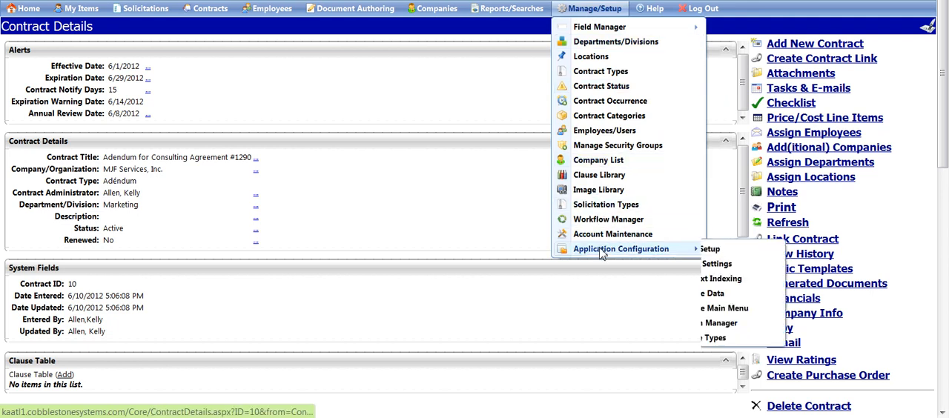
mouse_move(621, 249)
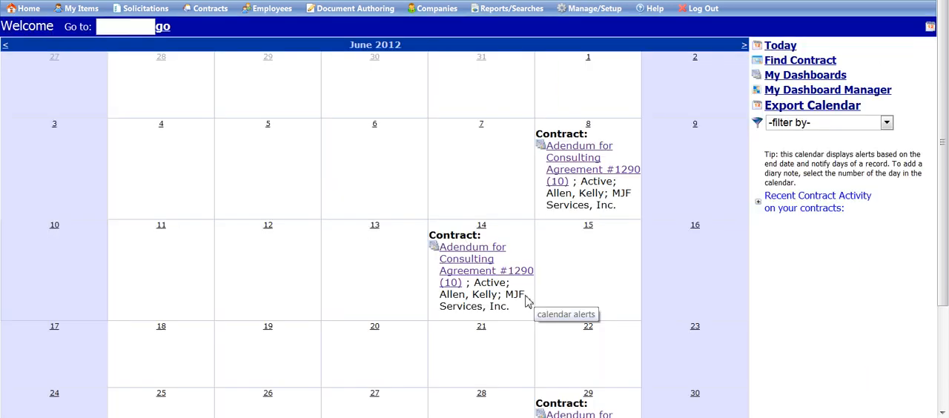
- Highlight the June 14 alert for contract #1290 and reopen that contract's details
double_click(451, 234)
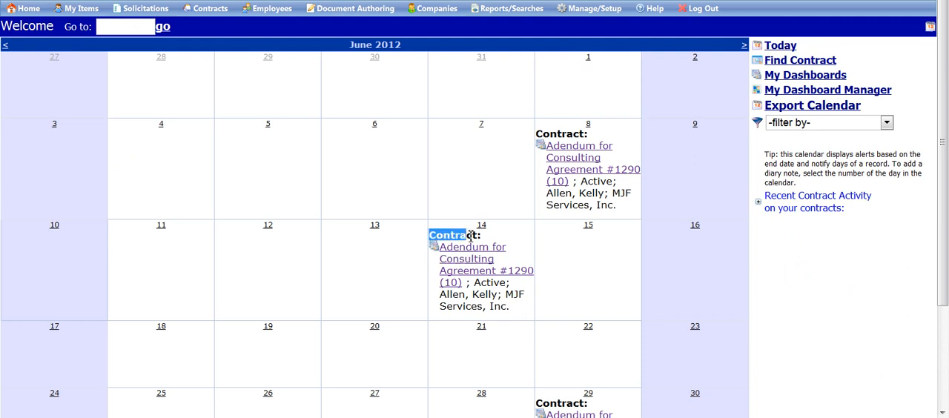
left_click(472, 252)
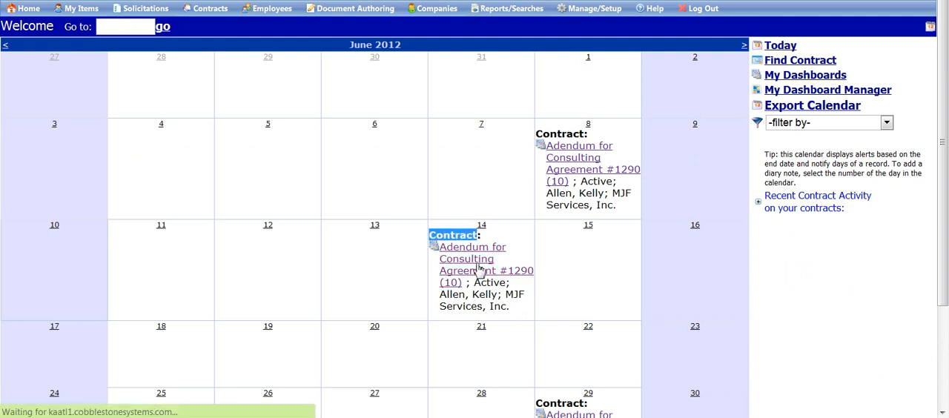
left_click(471, 258)
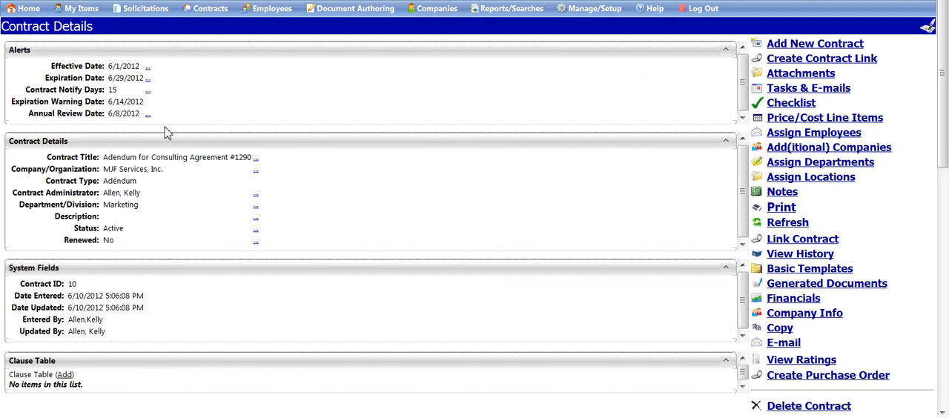
mouse_move(163, 121)
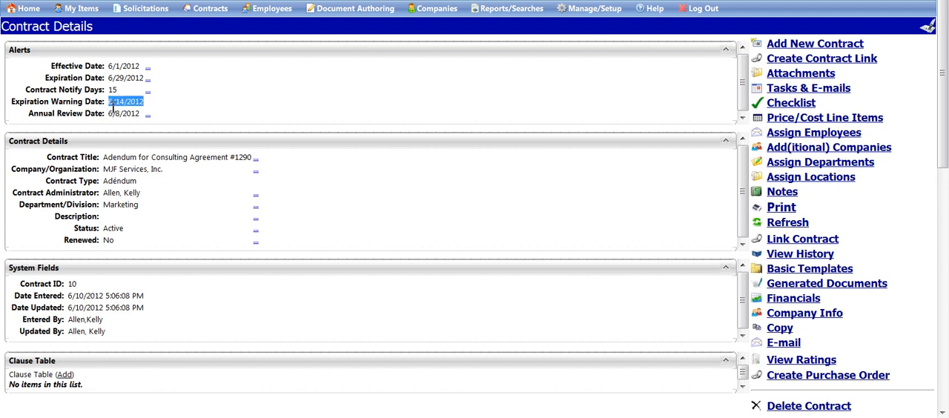
mouse_move(255, 107)
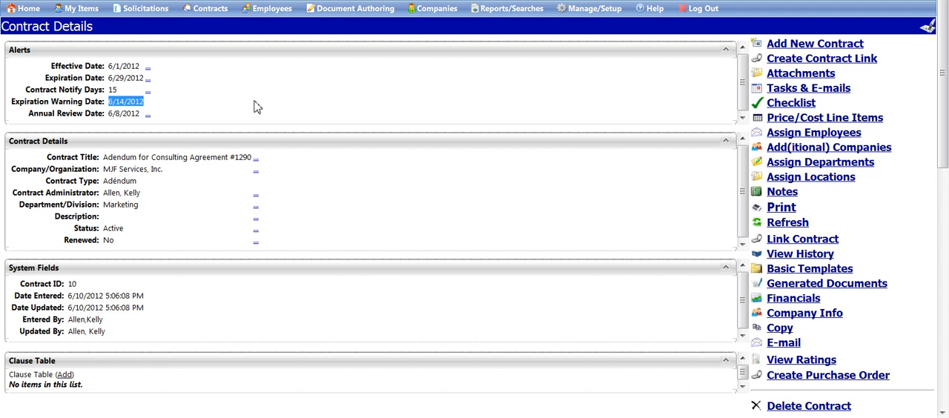